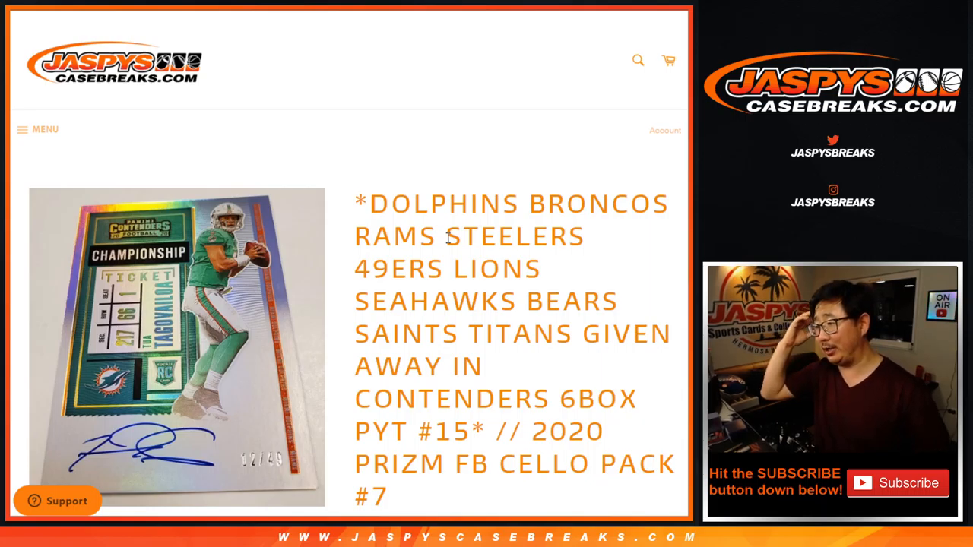
pyautogui.moveTo(393, 333)
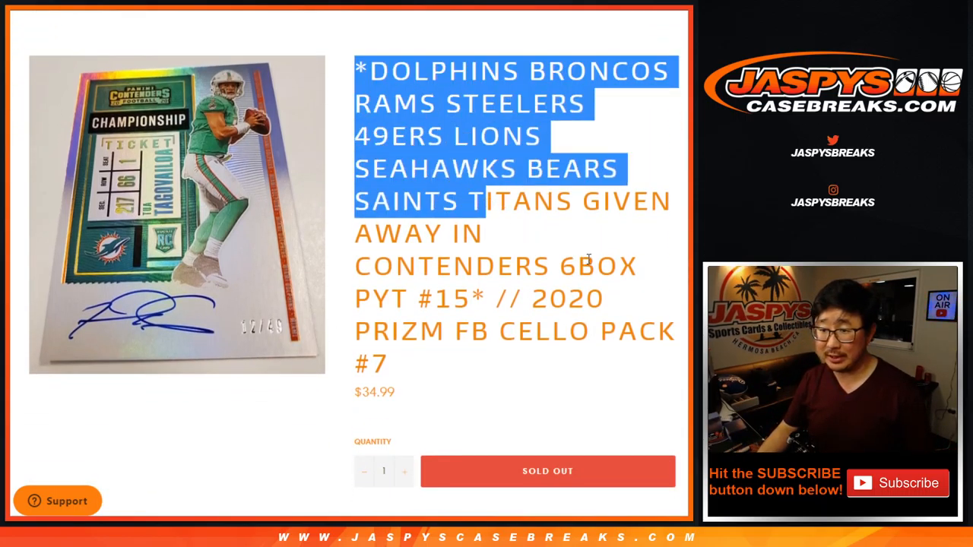
# Scroll the product page to the cello pack #7 title listing the ten teams.
pyautogui.scroll(-3)
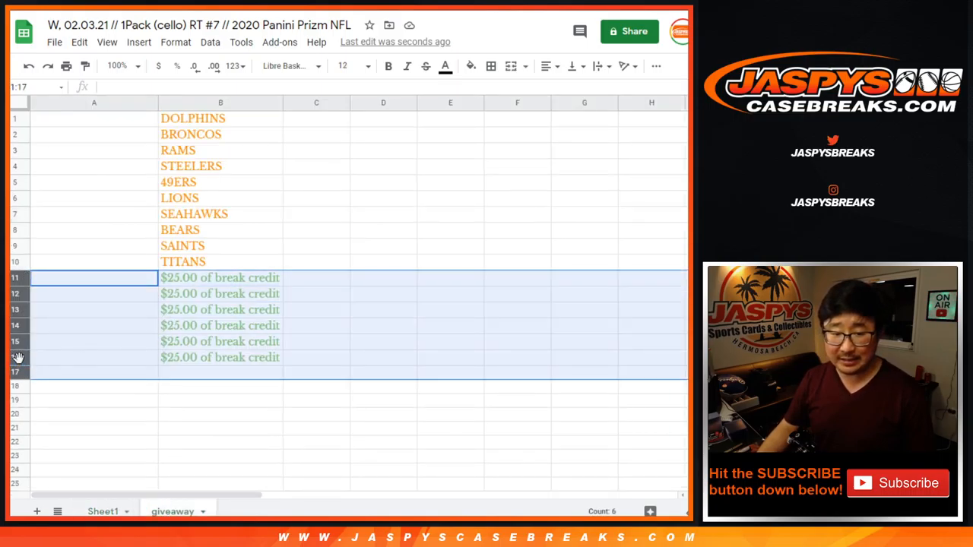
pyautogui.click(220, 277)
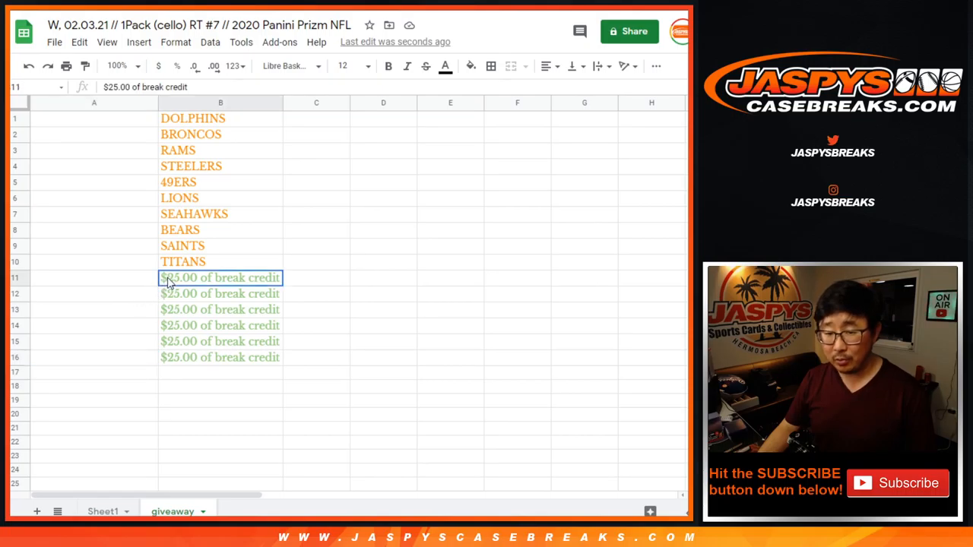
pyautogui.moveTo(220, 276); pyautogui.dragTo(220, 357)
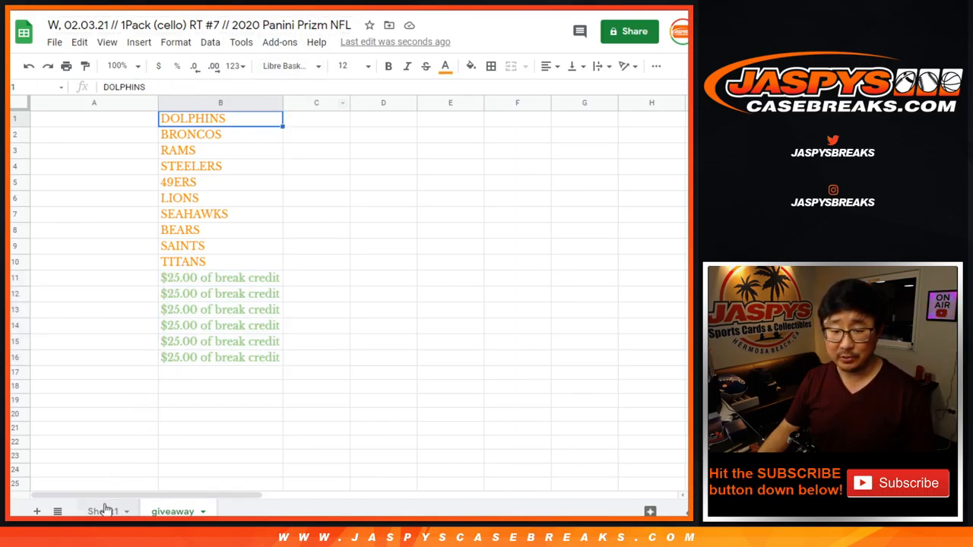
pyautogui.click(103, 511)
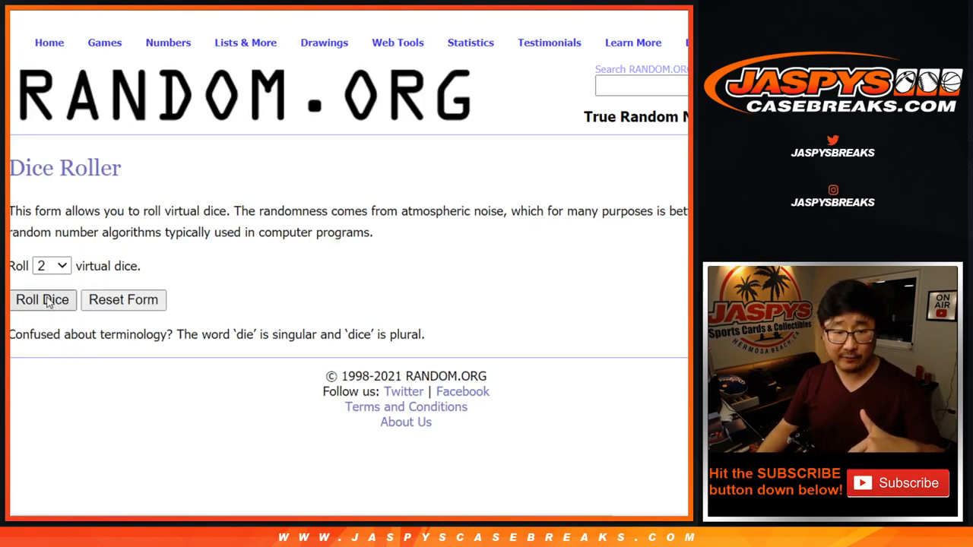
# Roll the two dice, then reshuffle the 32-name list in the List Randomizer.
pyautogui.click(42, 300)
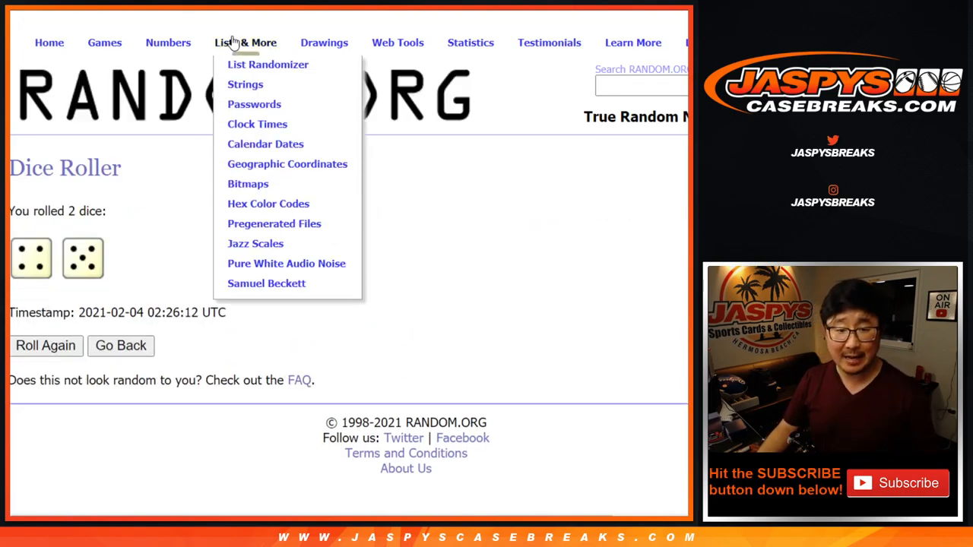
pyautogui.click(268, 64)
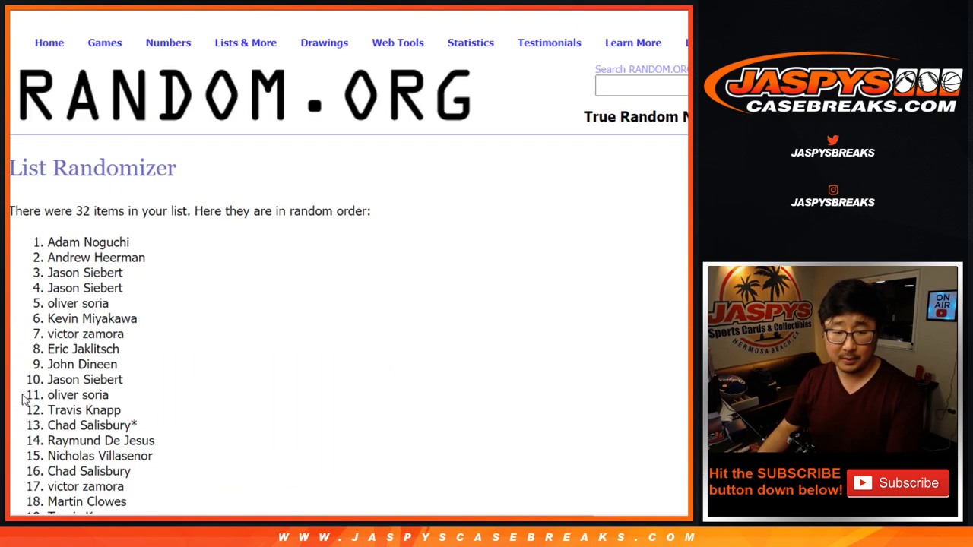
pyautogui.scroll(-3)
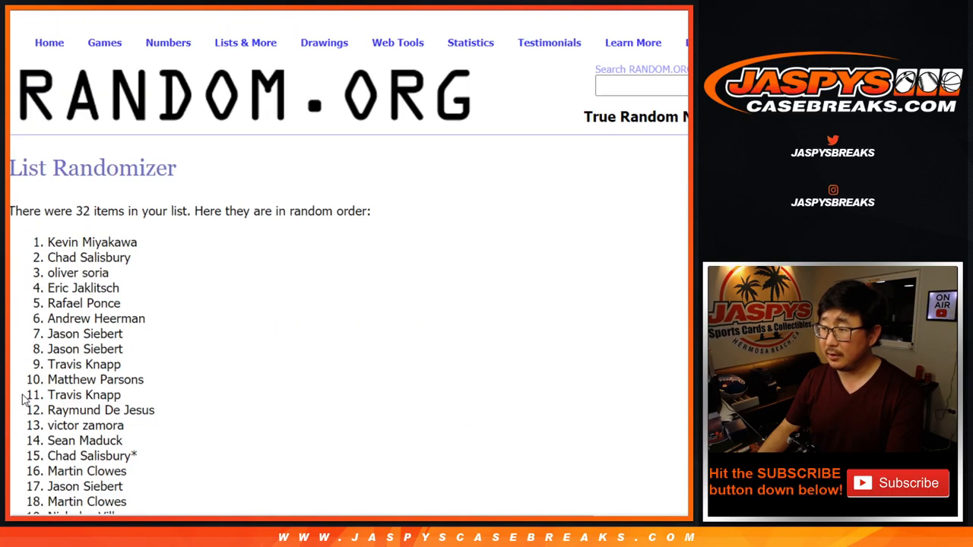
pyautogui.scroll(-3)
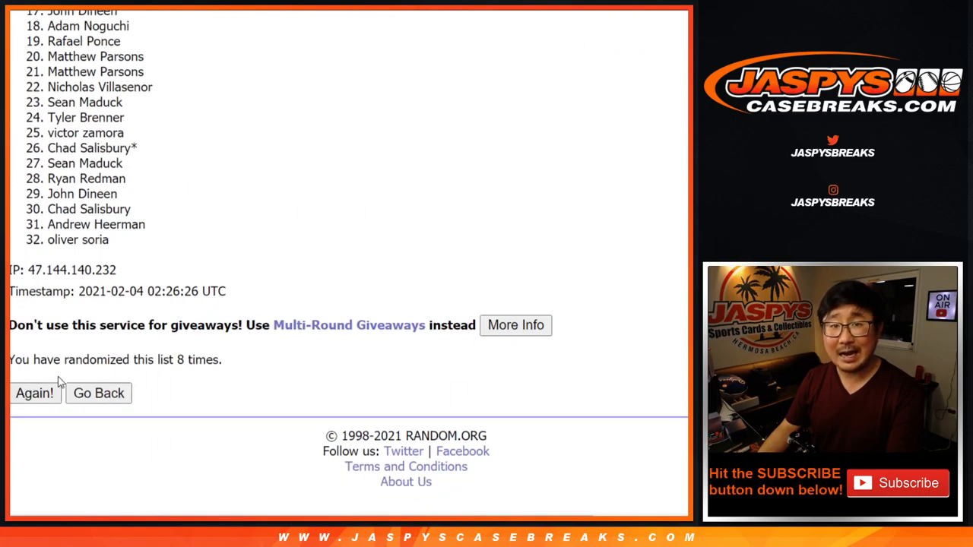
pyautogui.click(34, 393)
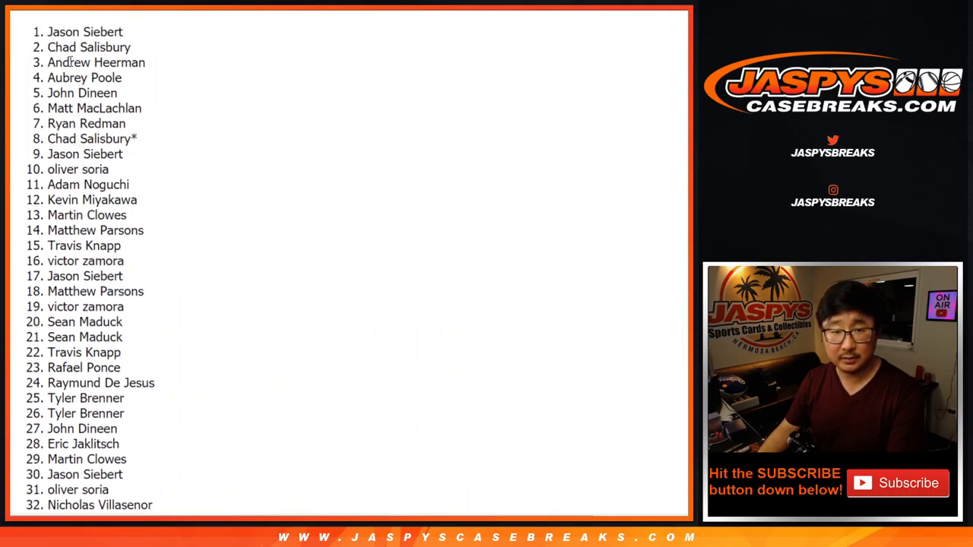
# Select and copy the final shuffled order of all 32 names.
pyautogui.moveTo(49, 32); pyautogui.dragTo(152, 505)
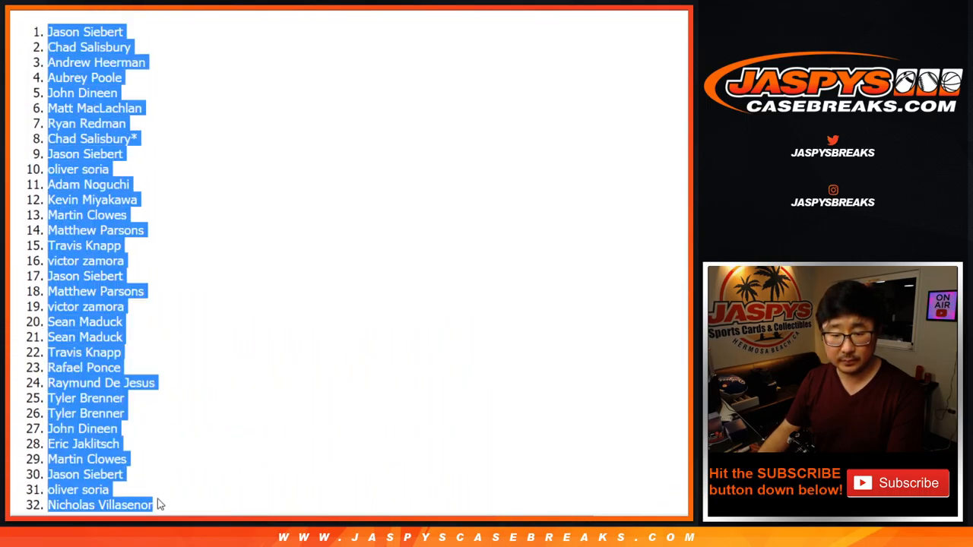
pyautogui.scroll(-3)
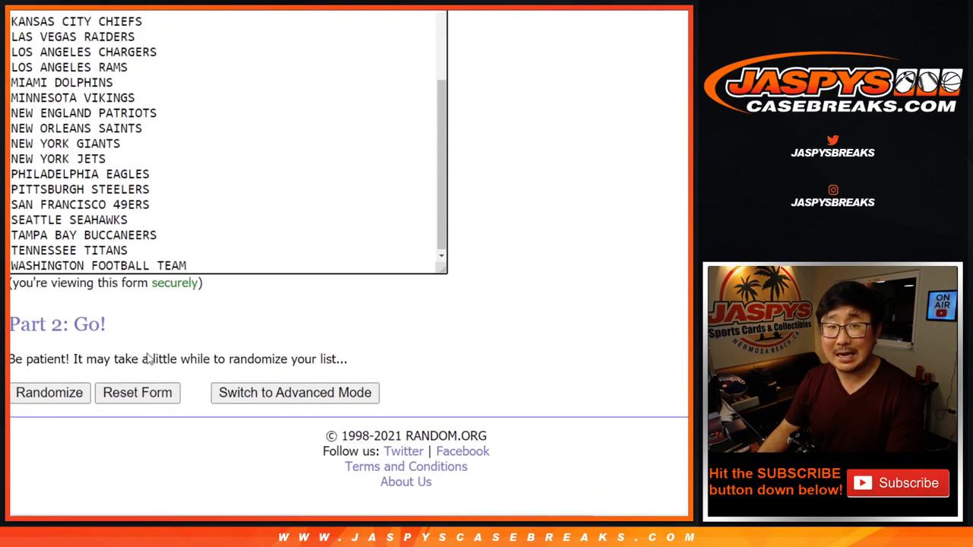
# Shuffle the 32 NFL team list nine times with Randomize and Again!
pyautogui.click(49, 392)
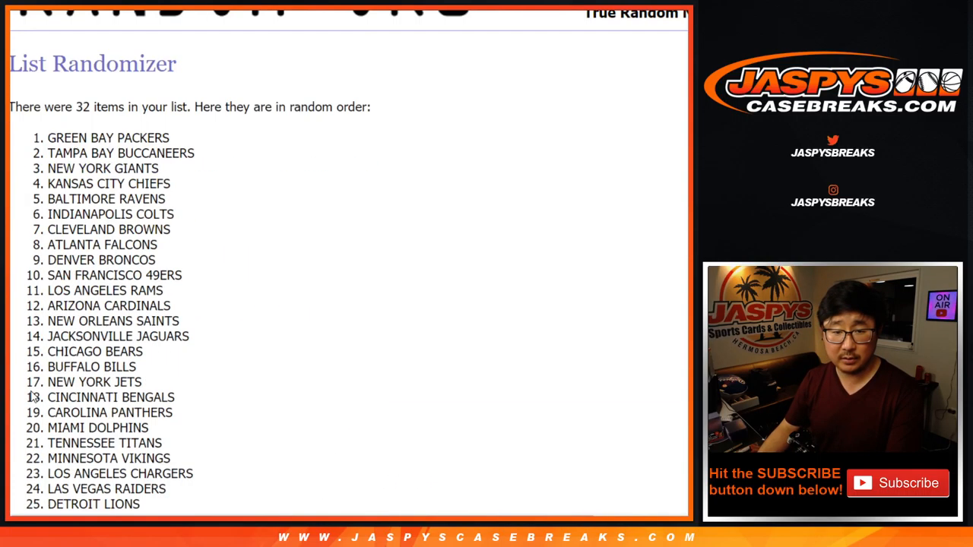
pyautogui.click(34, 393)
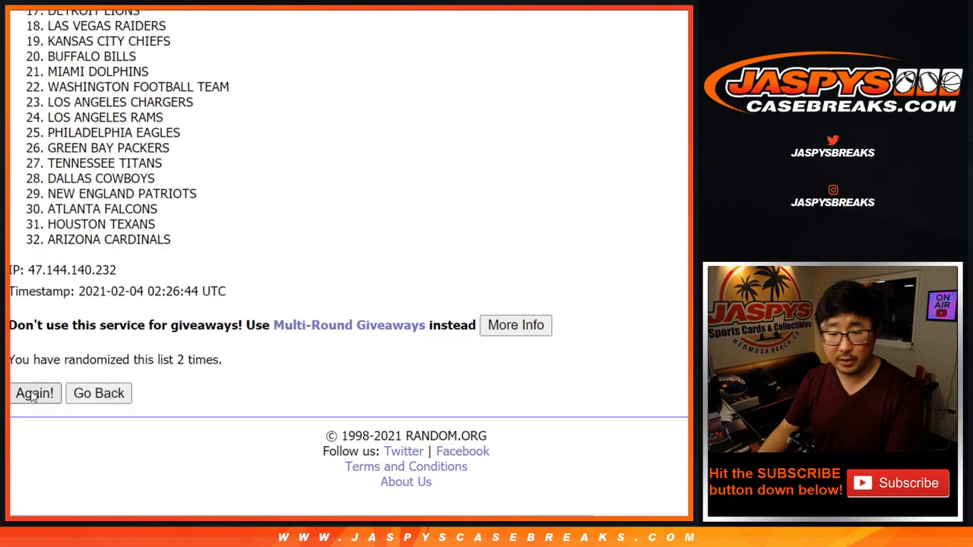
pyautogui.click(33, 392)
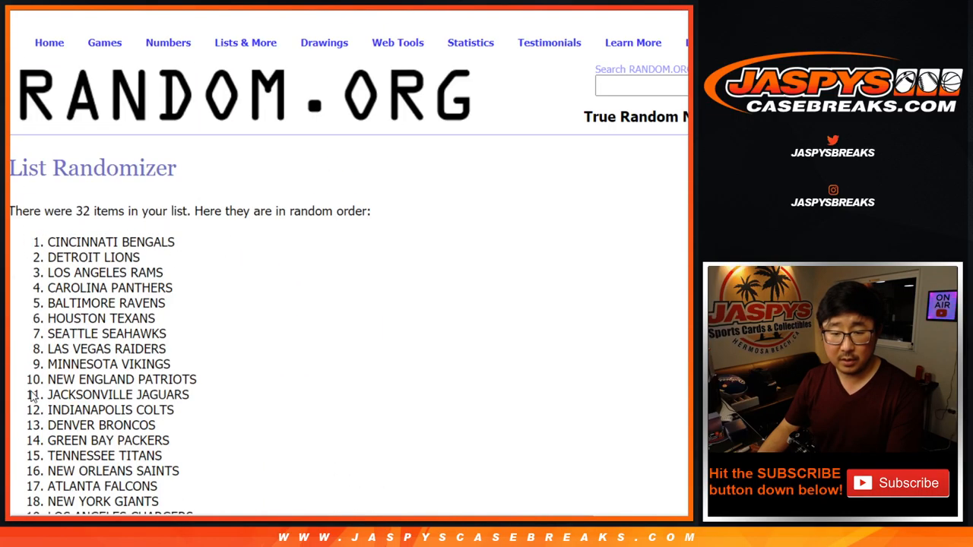
pyautogui.scroll(-3)
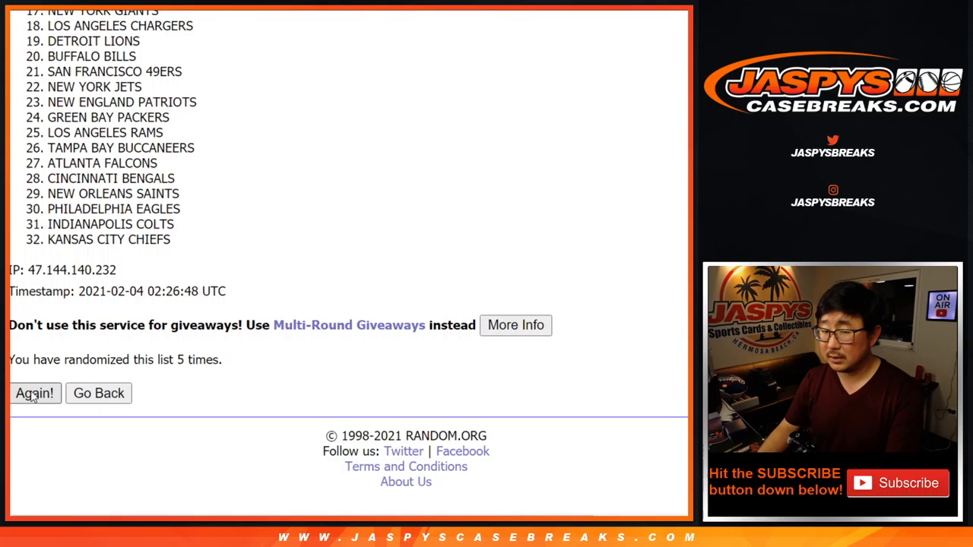
pyautogui.click(34, 393)
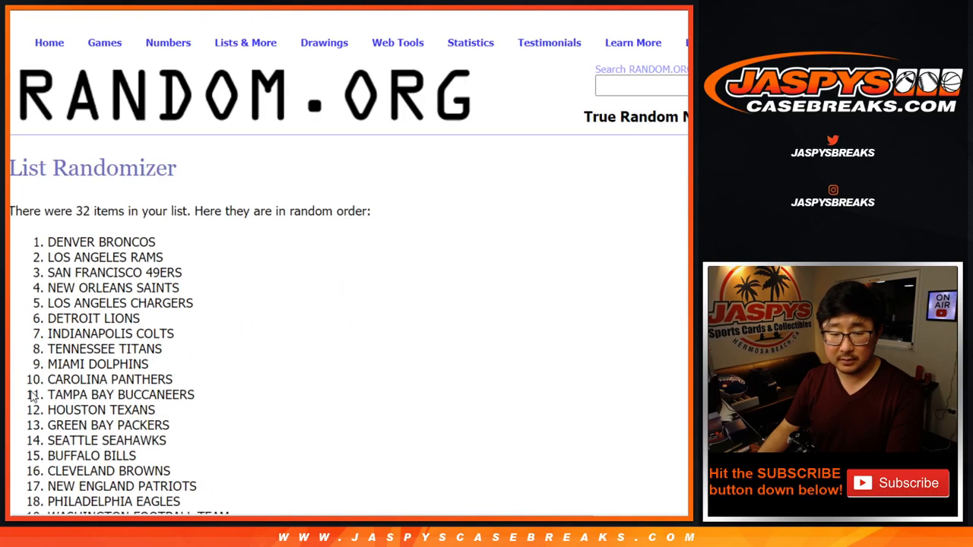
pyautogui.scroll(-3)
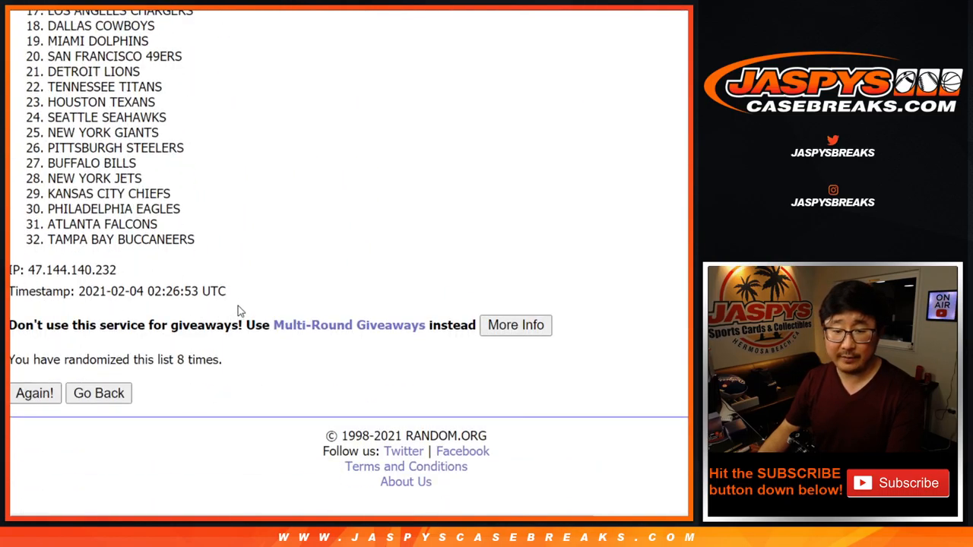
pyautogui.moveTo(213, 265)
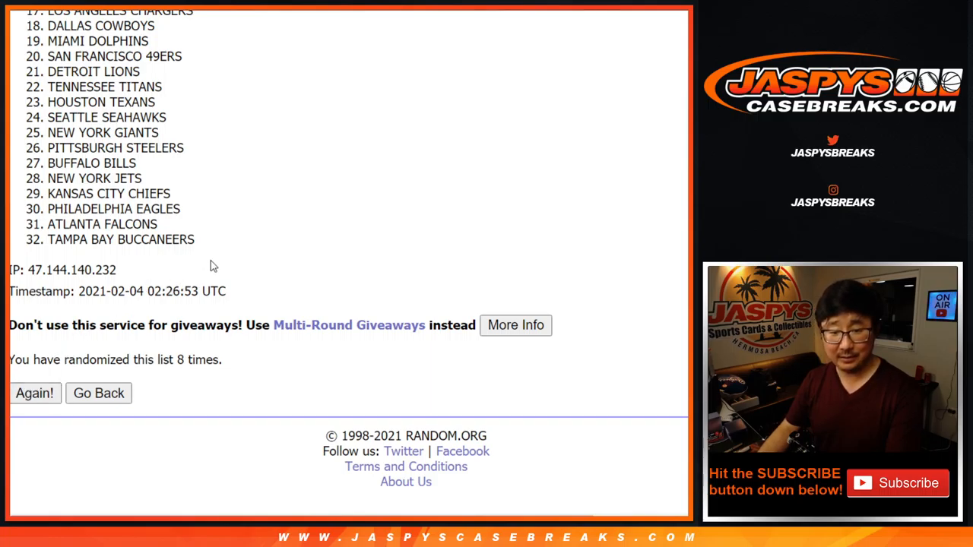
pyautogui.click(33, 392)
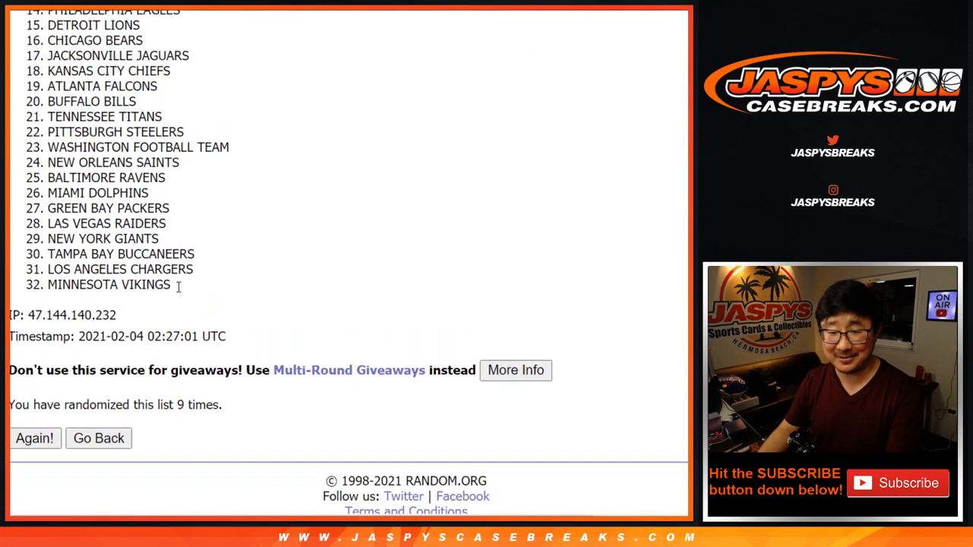
# Select the final team order for copying into the sheet.
pyautogui.click(33, 438)
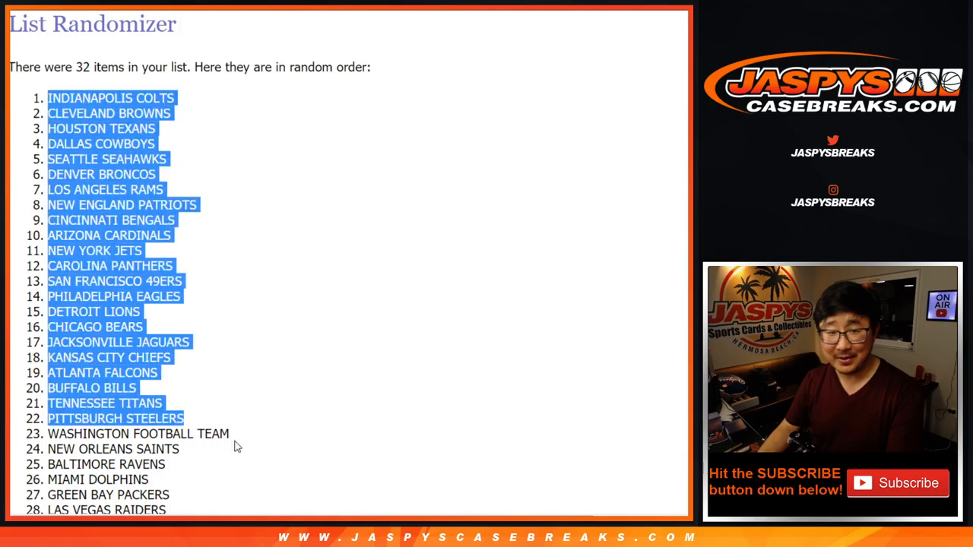
pyautogui.scroll(-3)
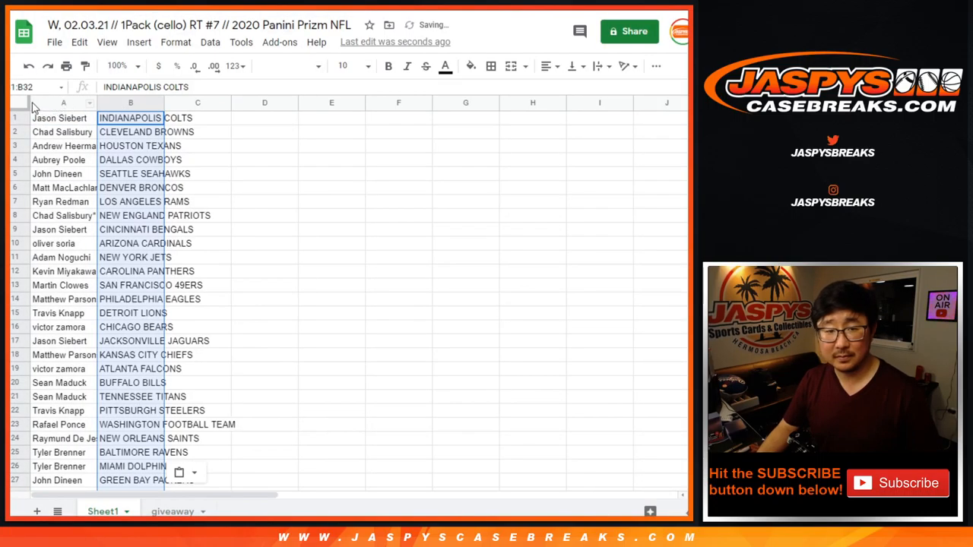
# Apply the Libre Baskerville font to the whole name-and-team sheet.
pyautogui.click(287, 65)
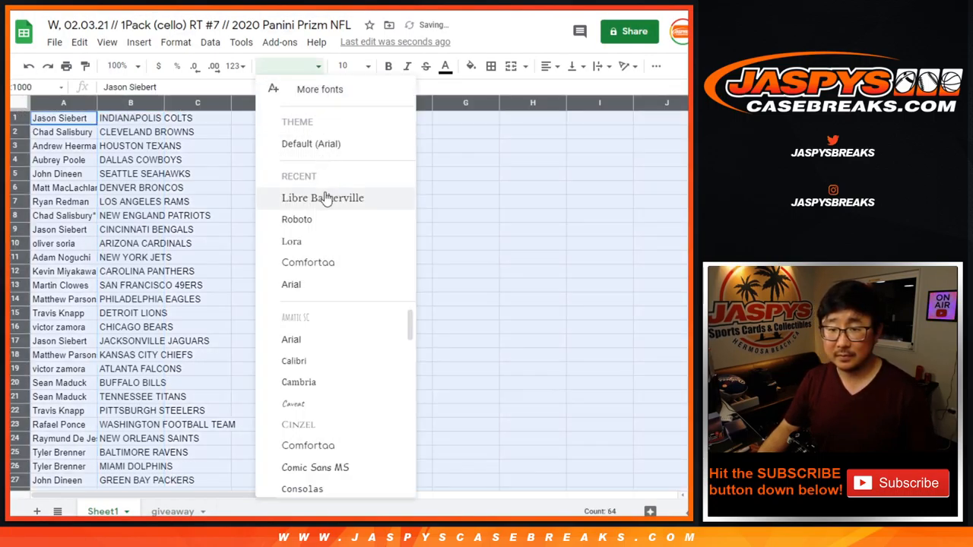
pyautogui.click(323, 198)
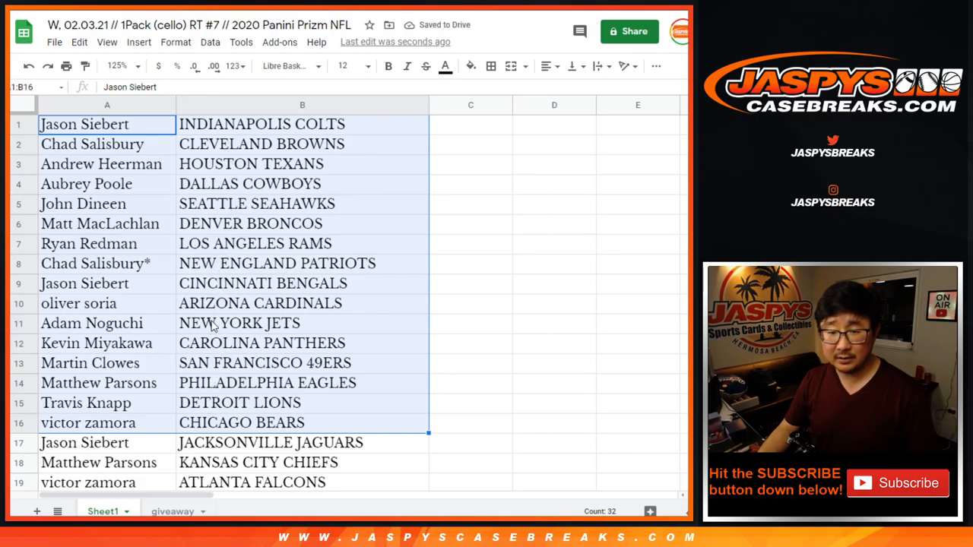
pyautogui.scroll(-3)
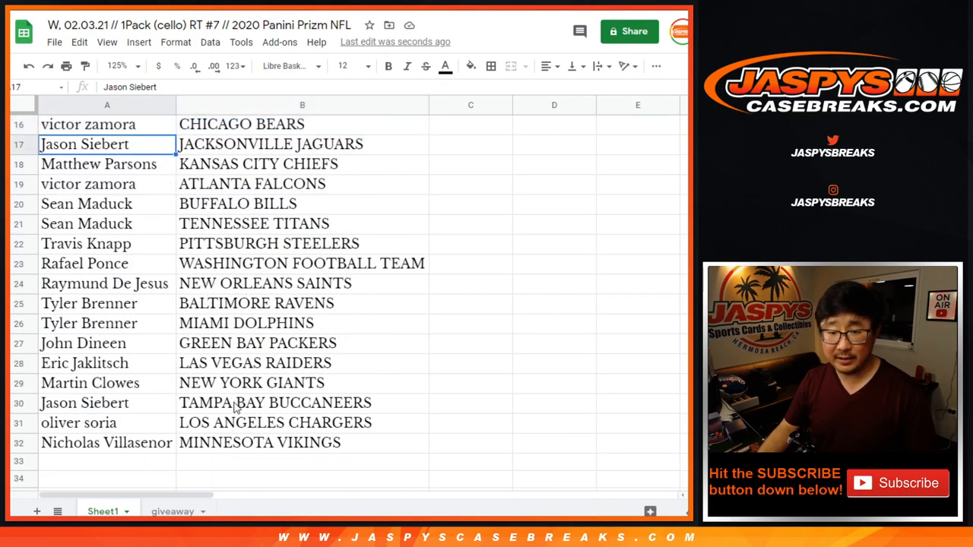
pyautogui.moveTo(106, 143); pyautogui.dragTo(302, 443)
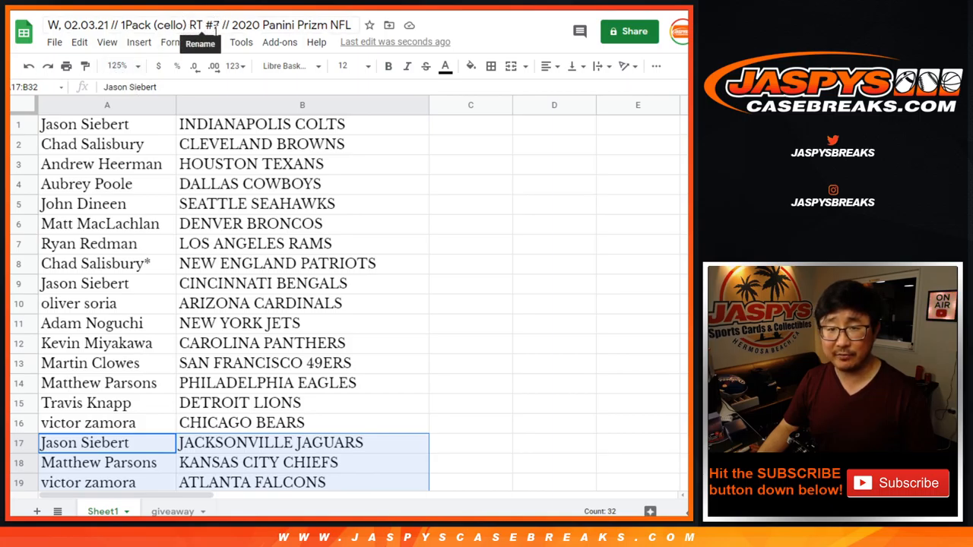
# Set the zoom to 75% so the full 32-row pairing list fits on screen.
pyautogui.click(118, 66)
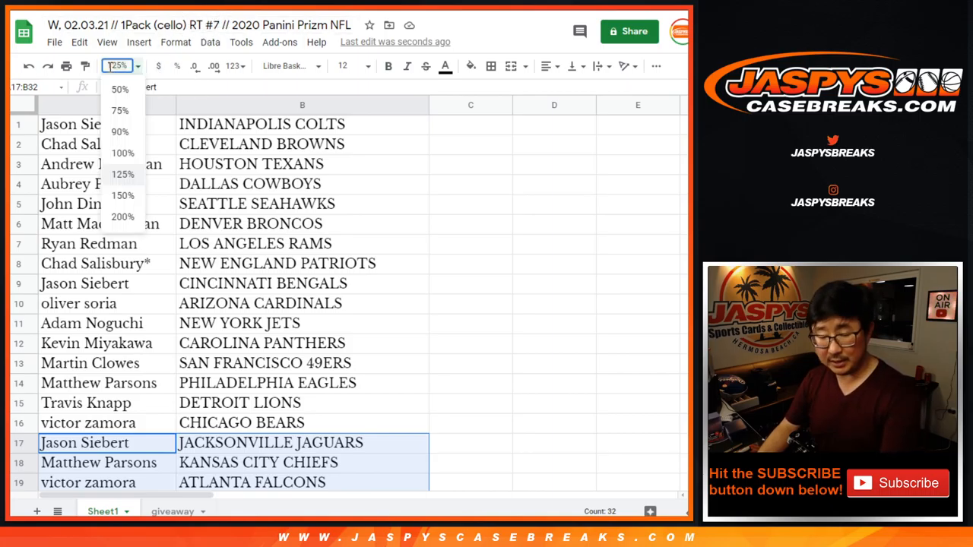
pyautogui.click(119, 109)
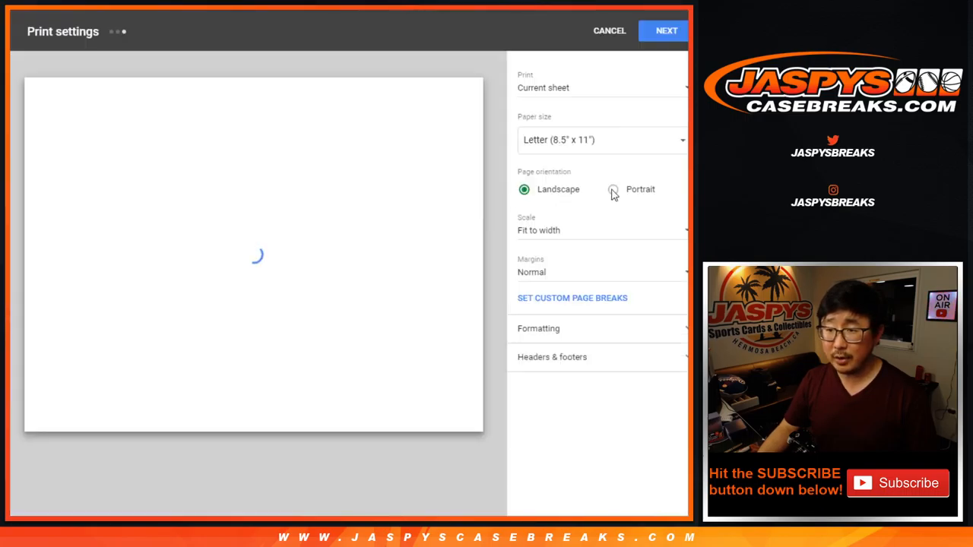
# Print the pairing sheet on a single portrait page via the Chrome print dialog.
pyautogui.click(609, 188)
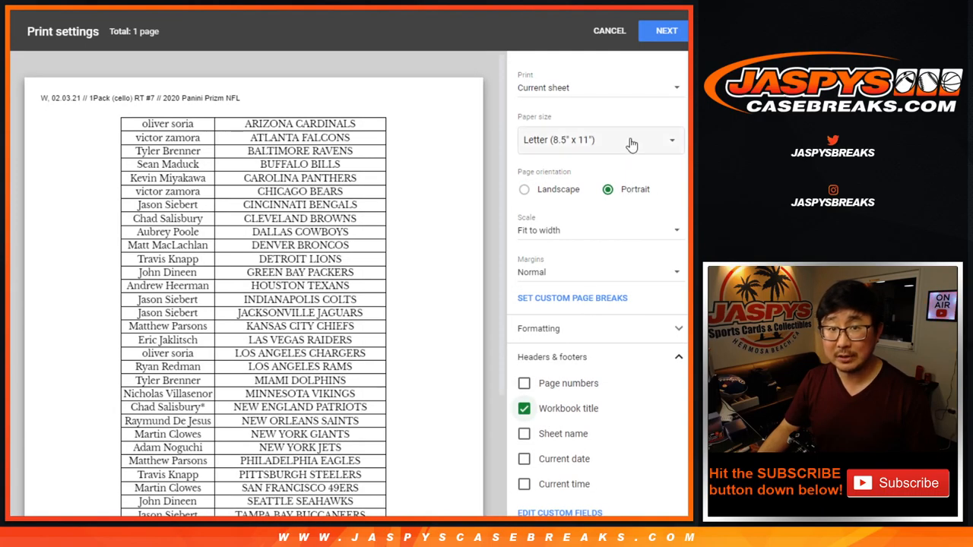
pyautogui.click(666, 30)
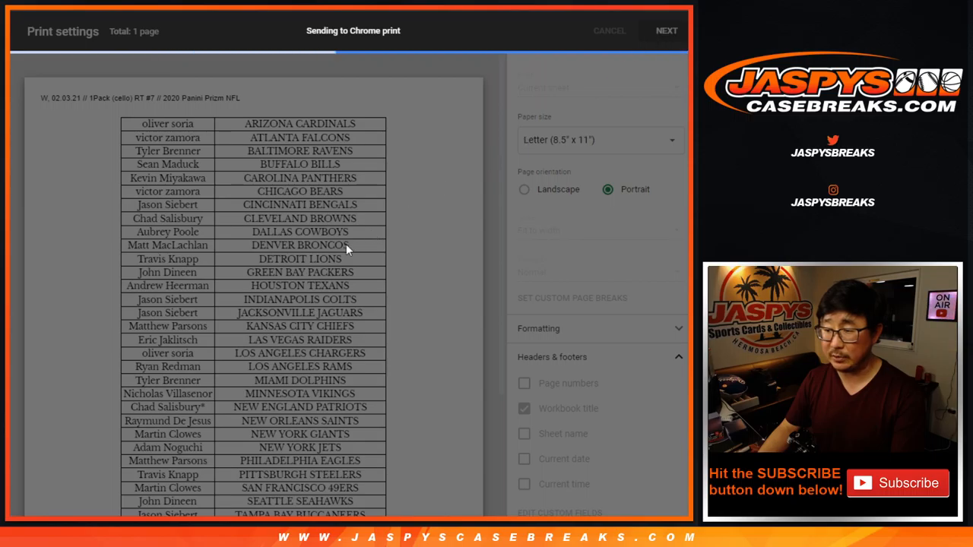
pyautogui.click(609, 30)
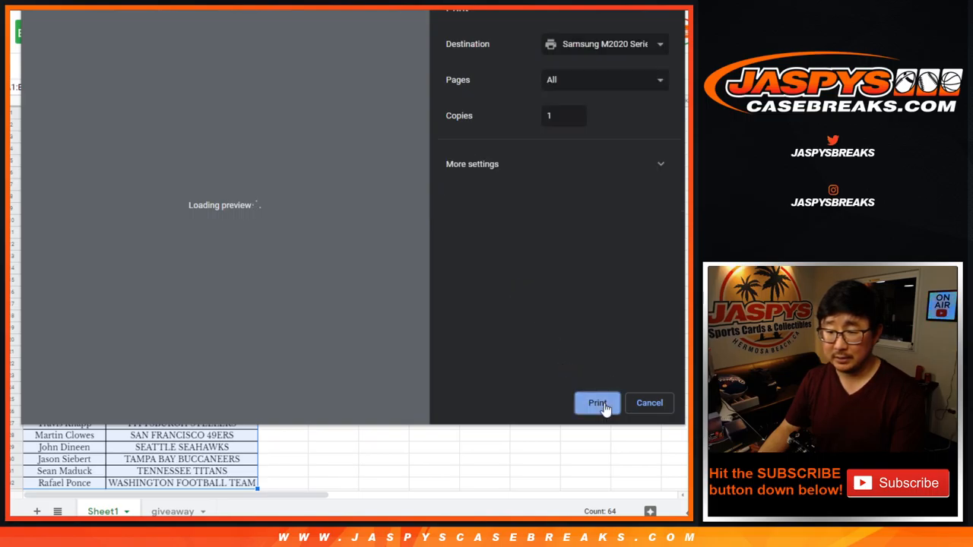
pyautogui.click(598, 403)
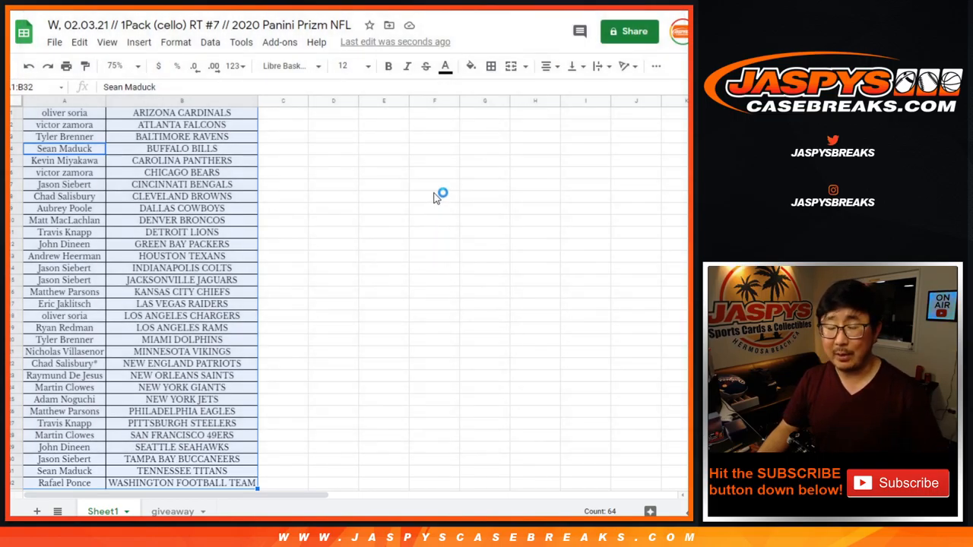
pyautogui.moveTo(348, 286)
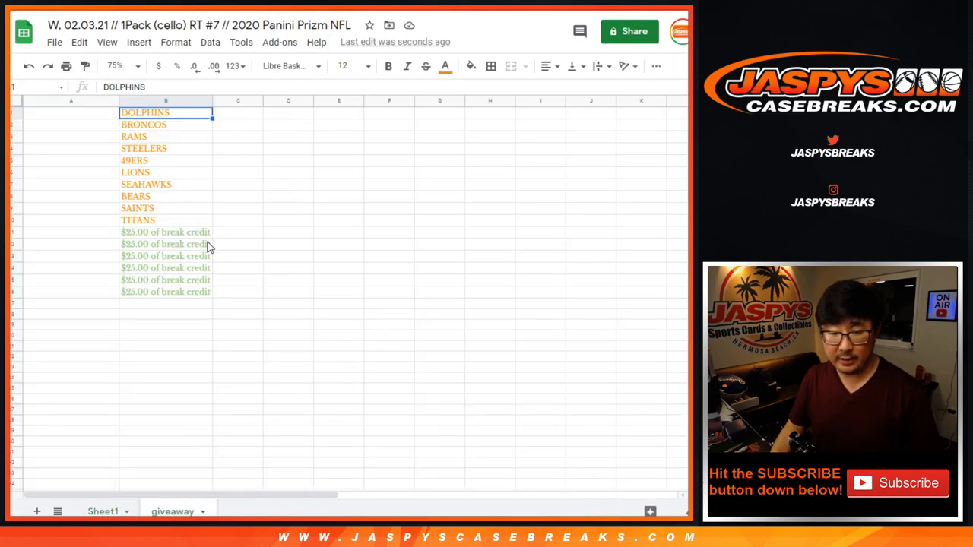
# Zoom the giveaway list to 150% and switch to the RANDOM.ORG Dice Roller tab.
pyautogui.click(119, 65)
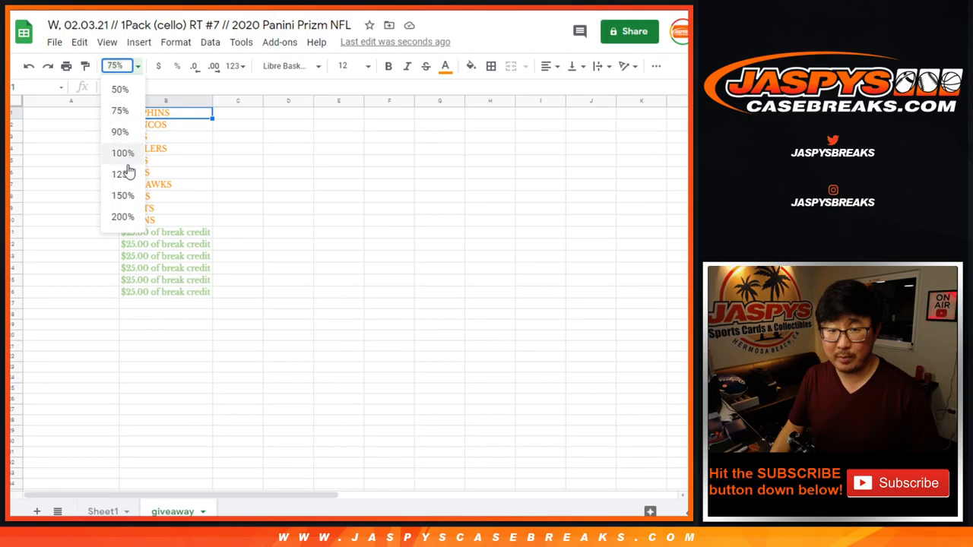
pyautogui.click(120, 194)
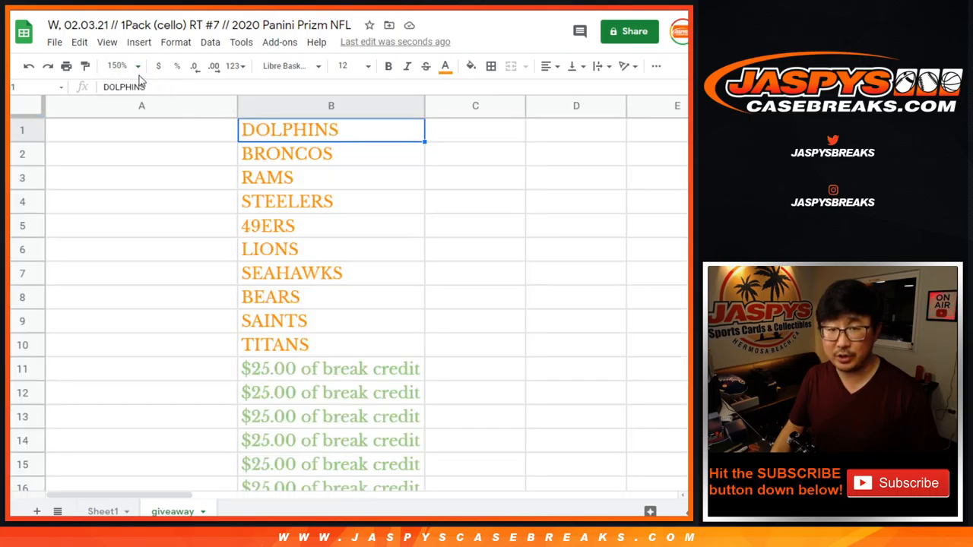
pyautogui.click(115, 66)
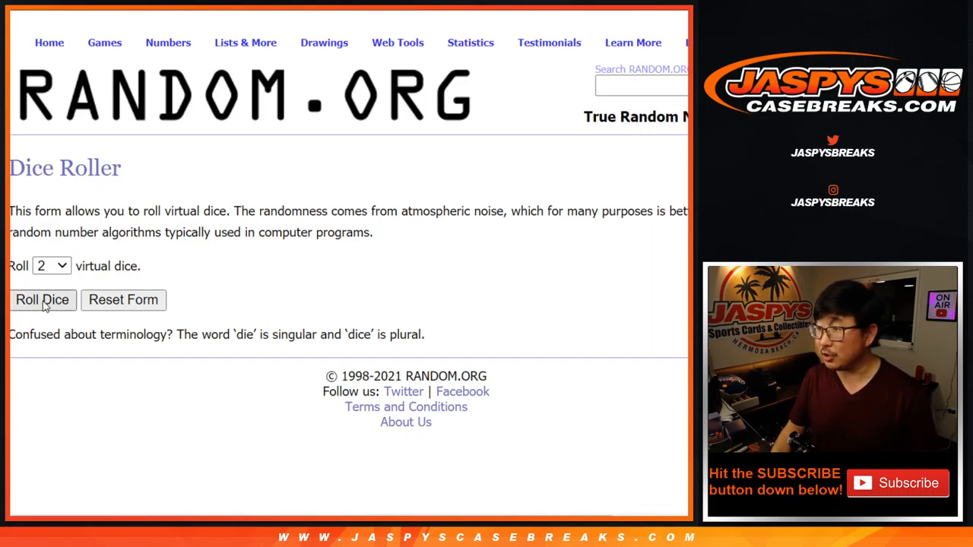
# Roll the dice and reshuffle the 32-name entrant list five more times.
pyautogui.click(43, 300)
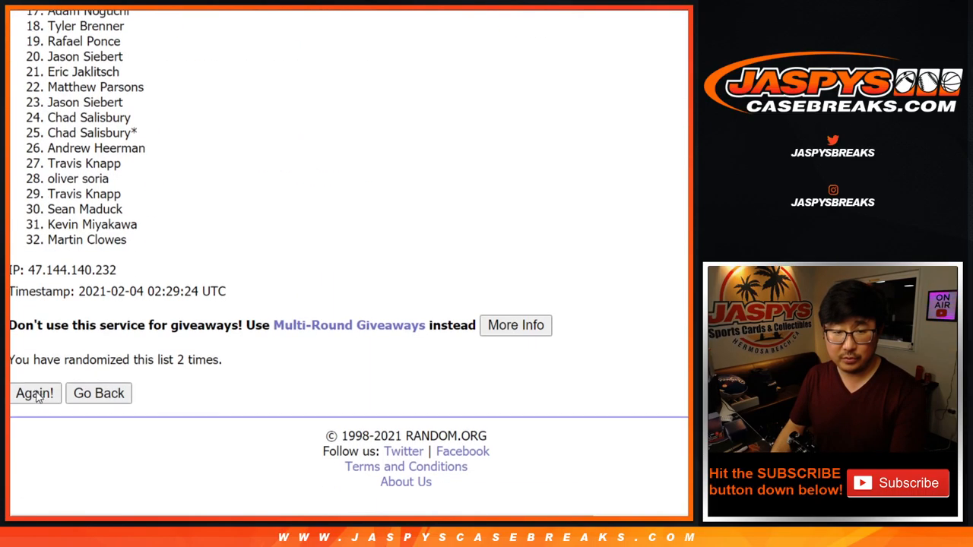
pyautogui.click(34, 392)
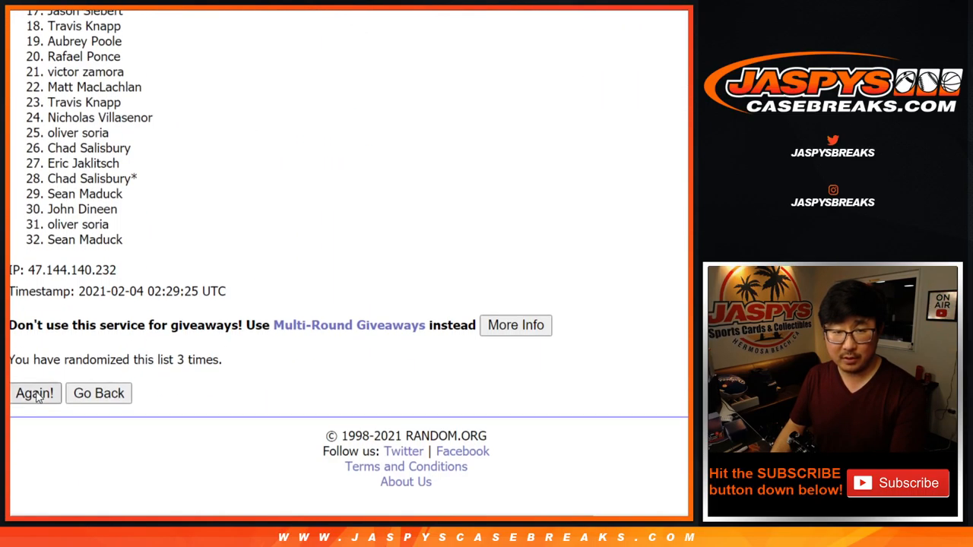
pyautogui.click(34, 393)
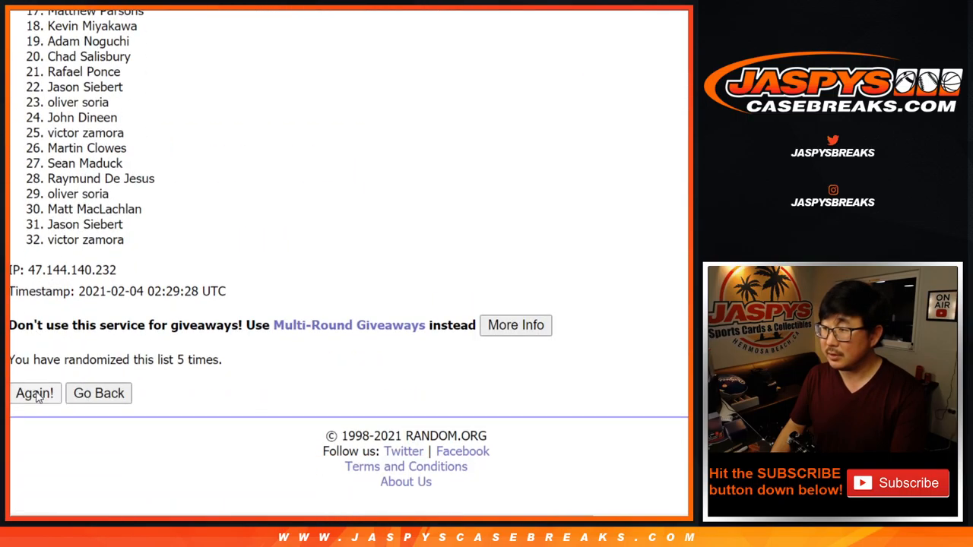
pyautogui.click(33, 393)
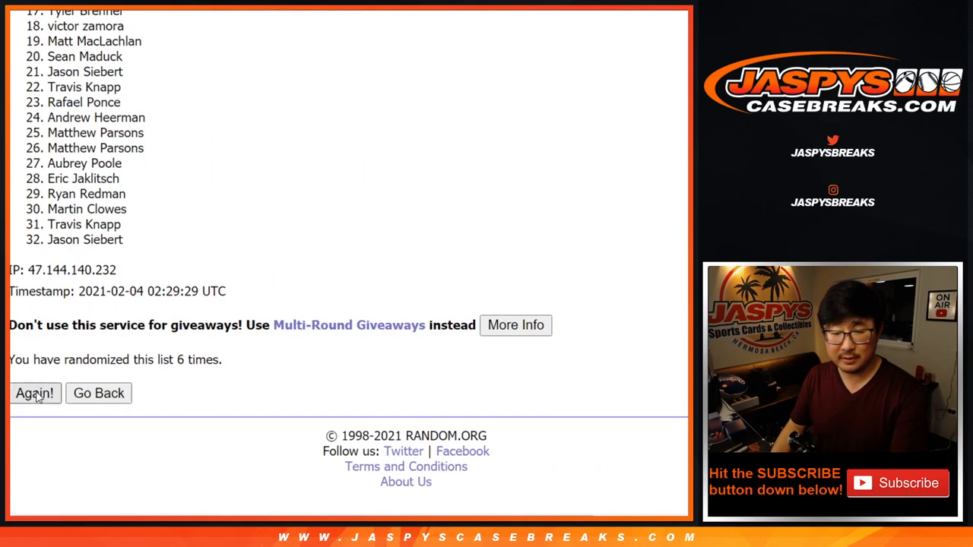
pyautogui.click(34, 392)
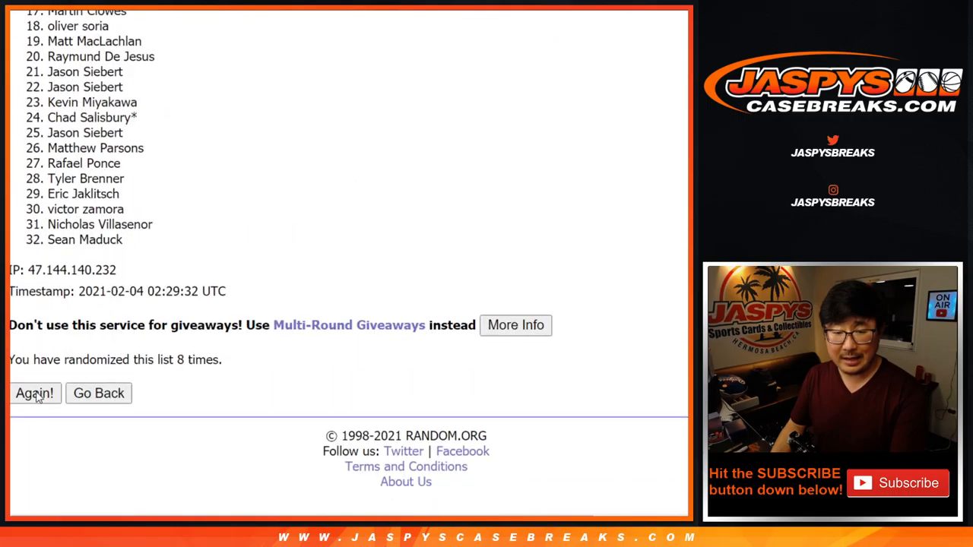
pyautogui.click(34, 392)
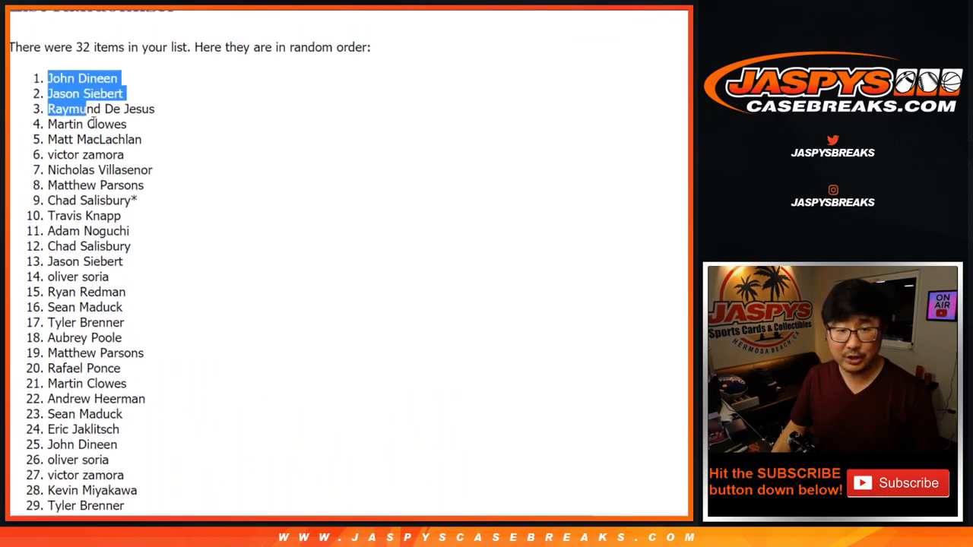
# Select the top sixteen shuffled names to paste beside the giveaway prizes.
pyautogui.moveTo(68, 110); pyautogui.dragTo(107, 307)
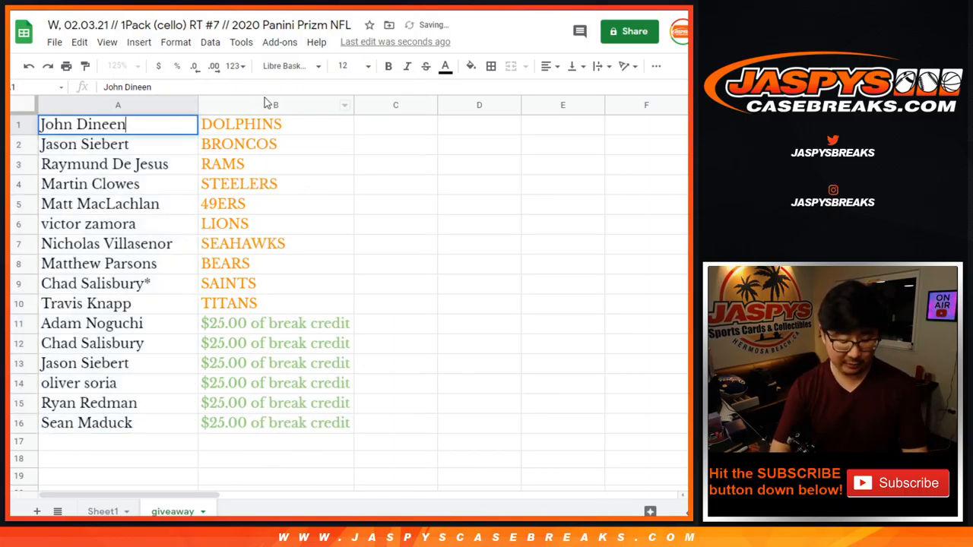
# Tag the ten team winners in A1:A10 with /cello7.
pyautogui.write('^')
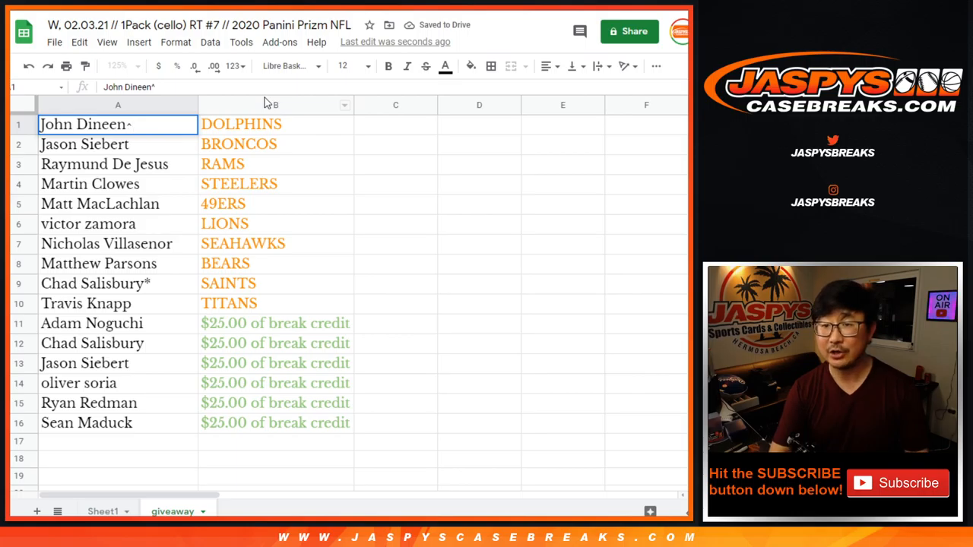
pyautogui.write('/cello')
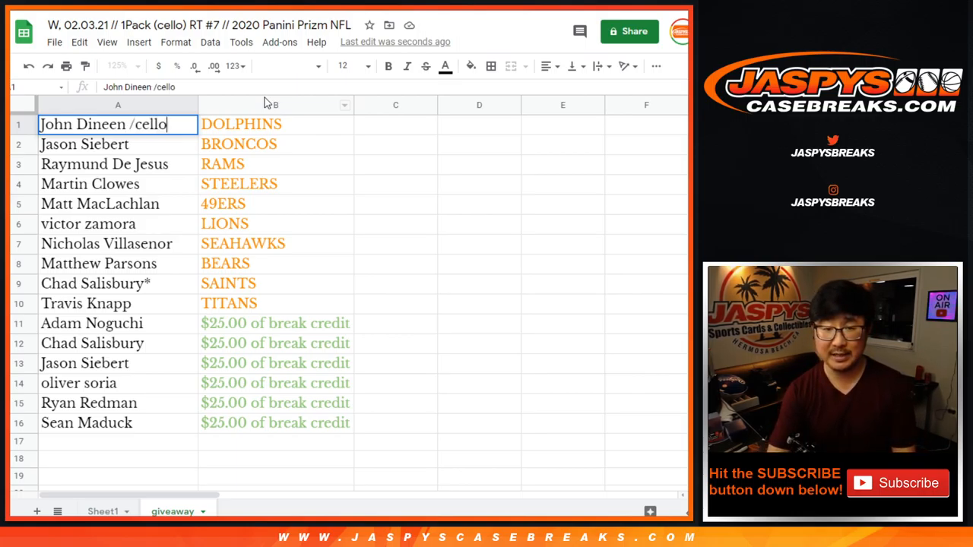
pyautogui.write('7')
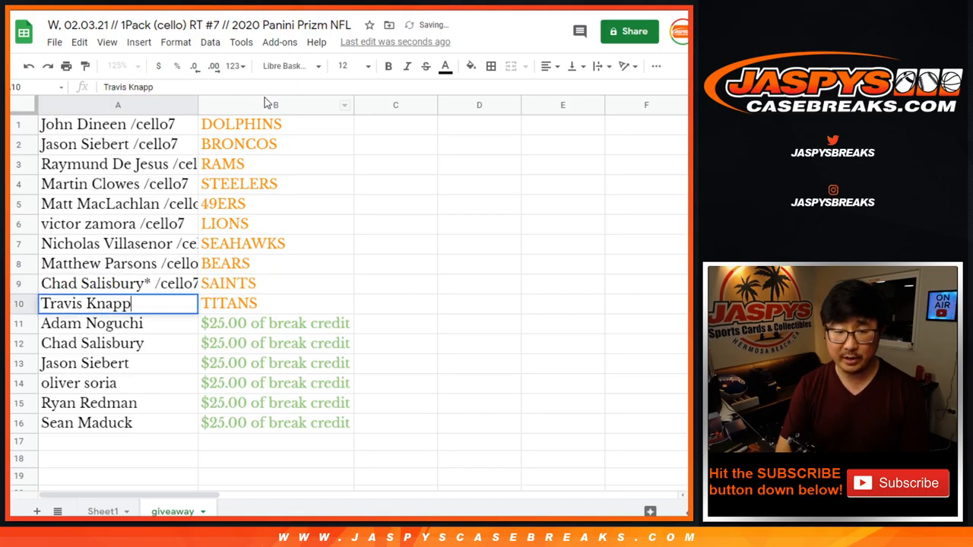
pyautogui.write('/cello7')
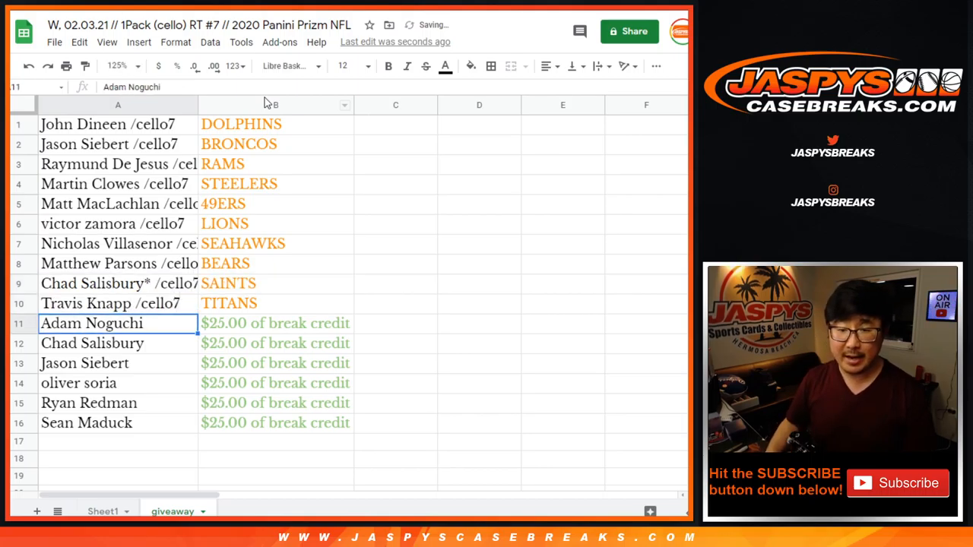
# Select the six break-credit winners in A11:A16 and the first $25.00 prize cell.
pyautogui.moveTo(91, 322); pyautogui.dragTo(91, 423)
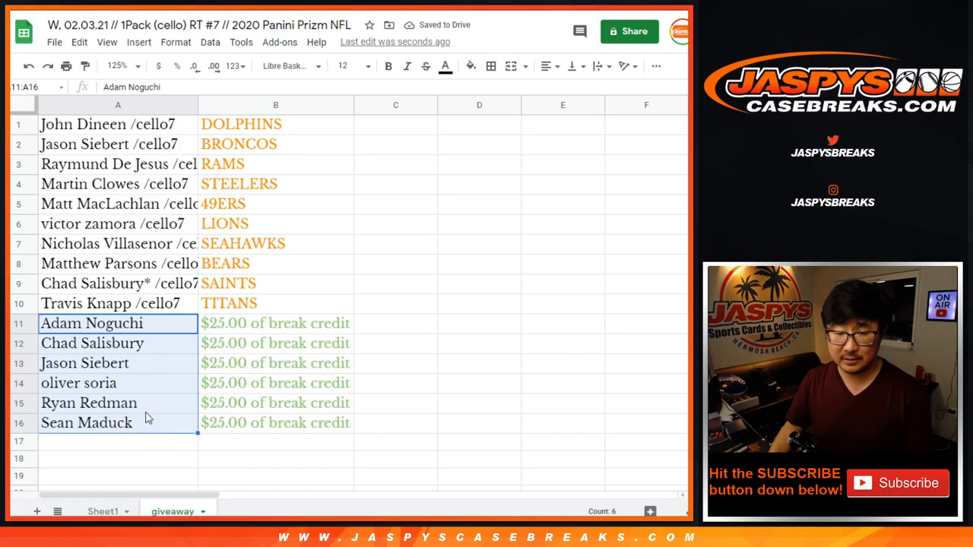
pyautogui.moveTo(255, 371)
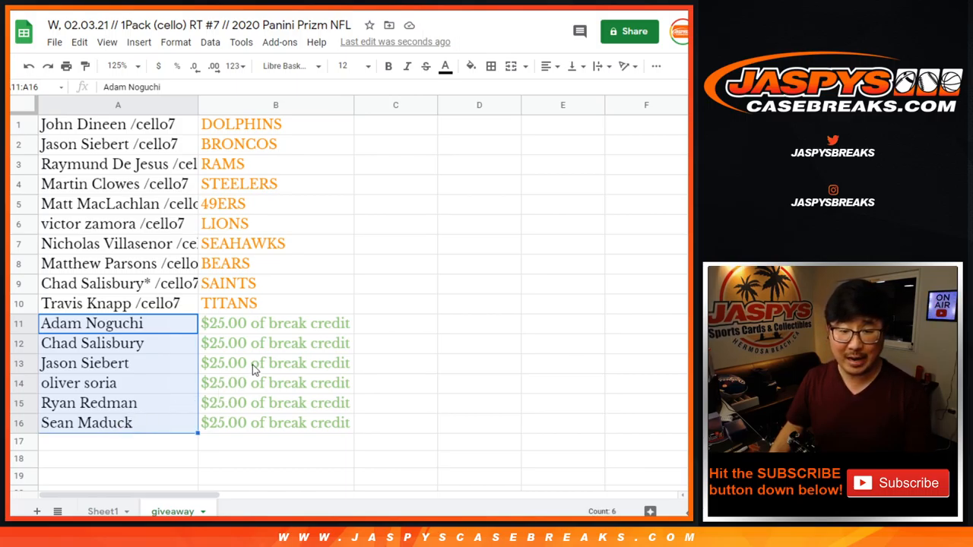
pyautogui.click(275, 323)
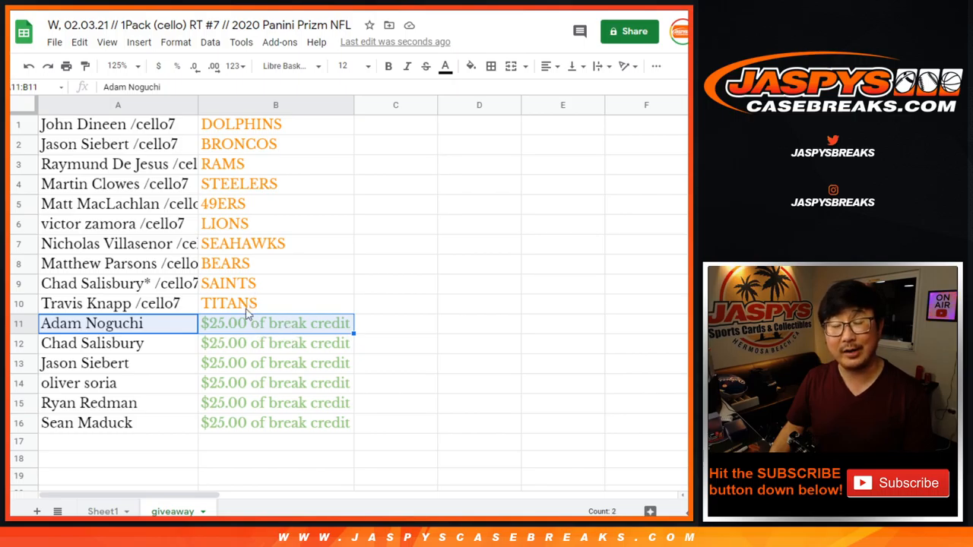